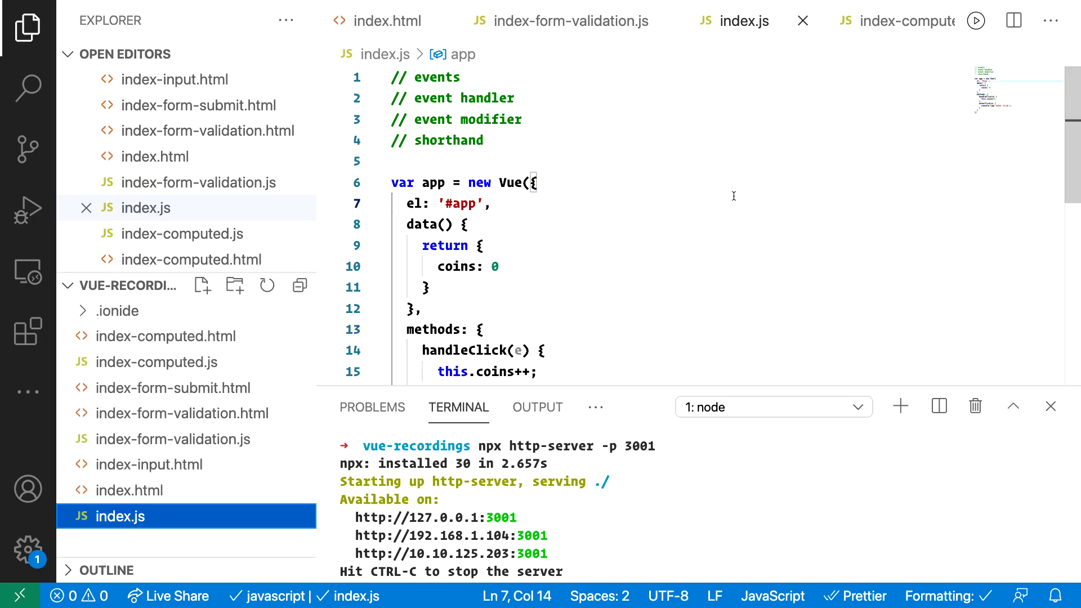
pyautogui.moveTo(486, 357)
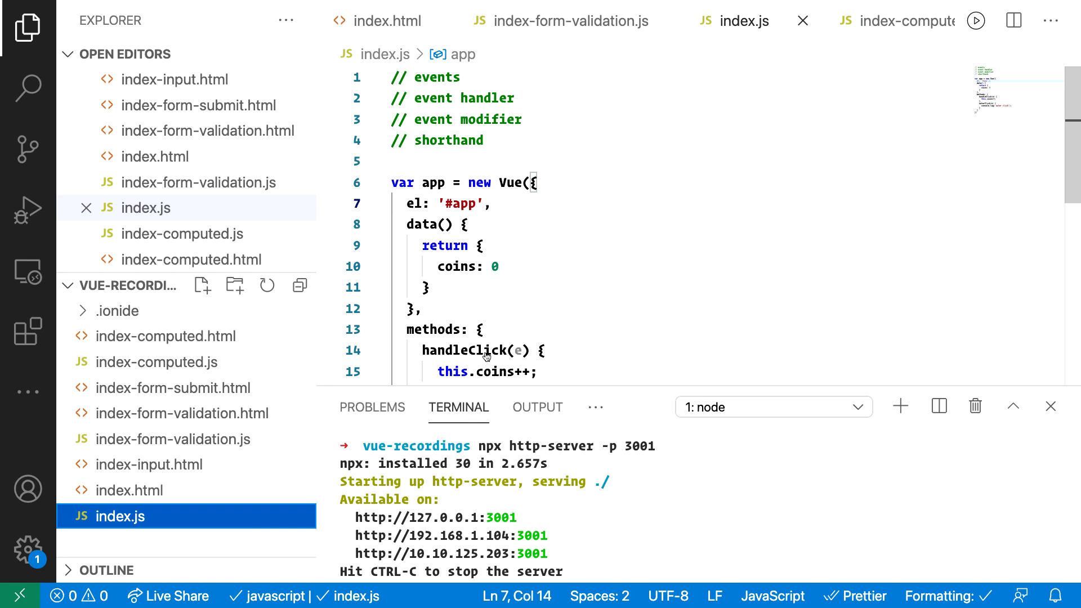
# Switch to the index.html template with the Collect coins button and container markup
pyautogui.click(386, 20)
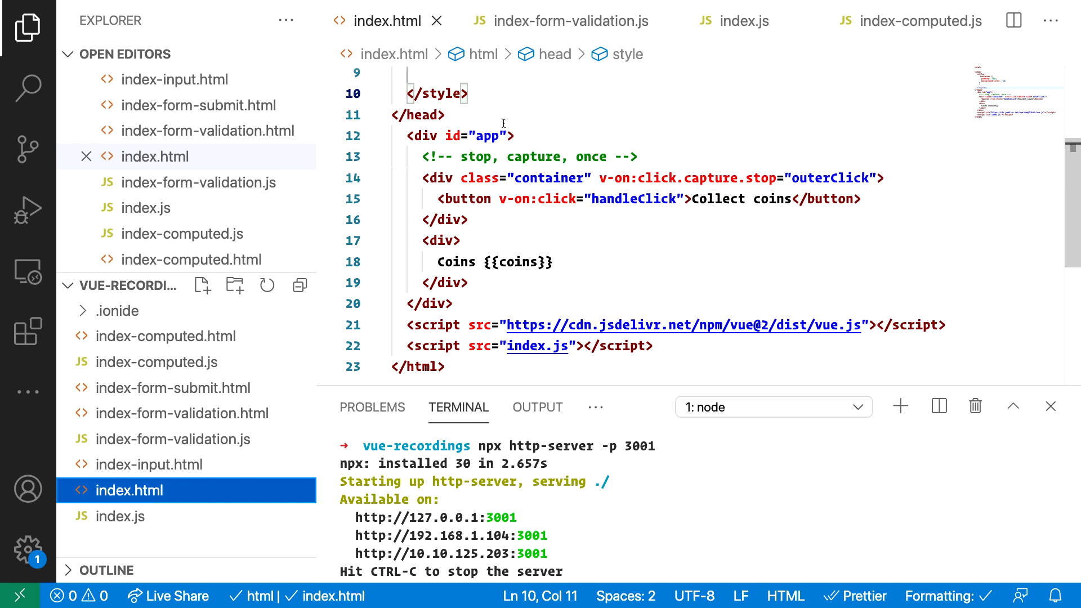
pyautogui.doubleClick(465, 198)
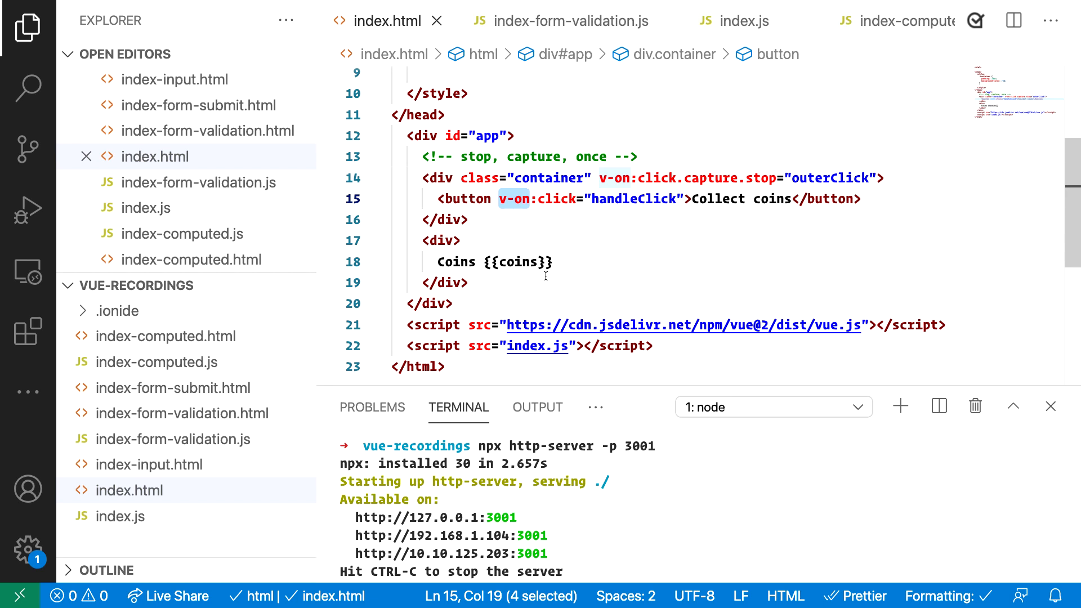
pyautogui.moveTo(582, 270)
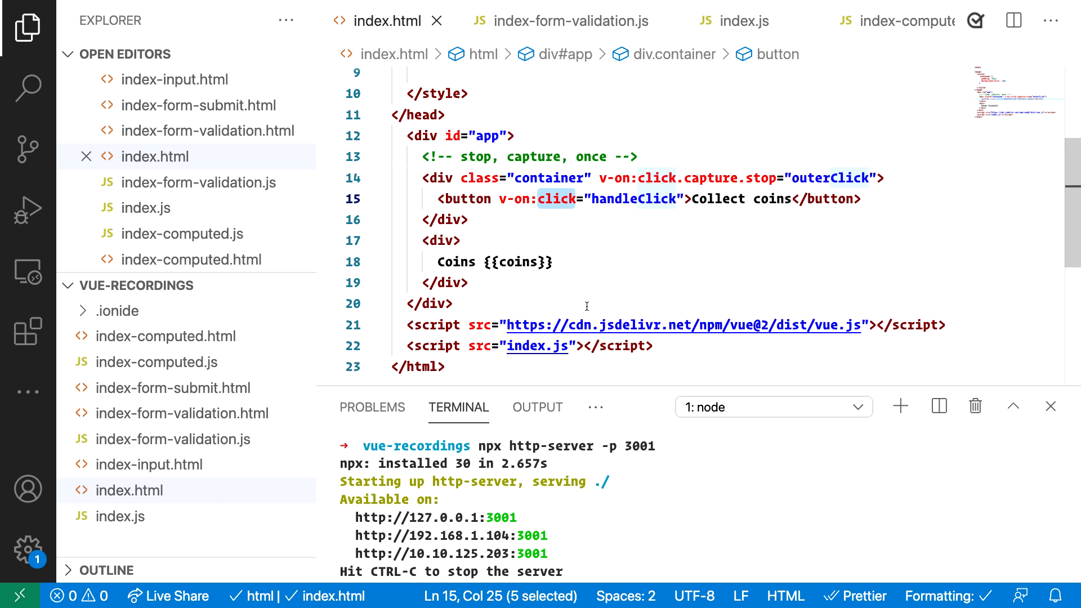
pyautogui.moveTo(655, 243)
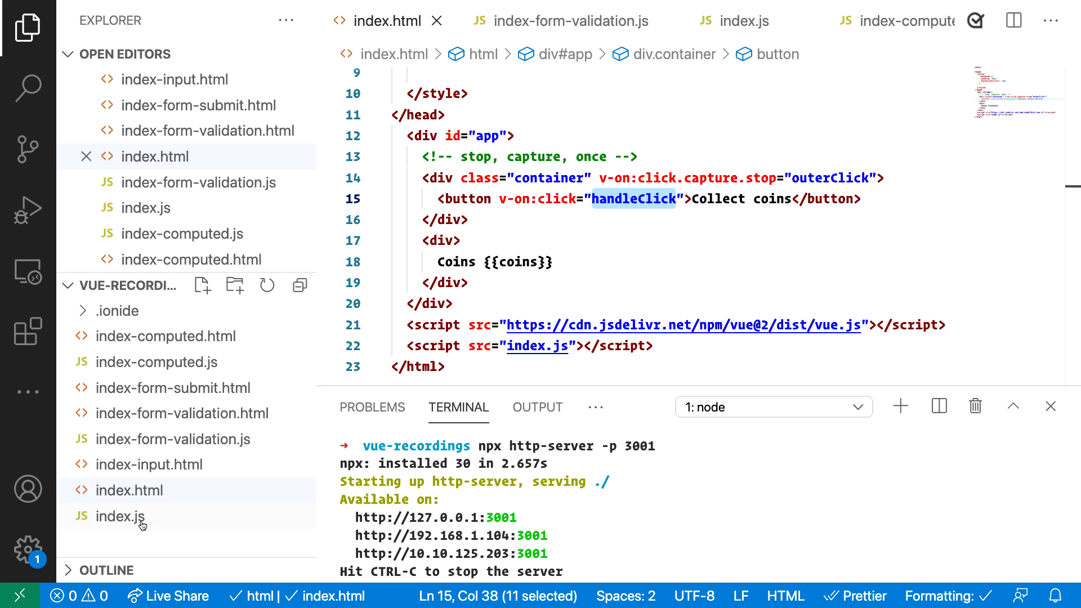
pyautogui.click(128, 516)
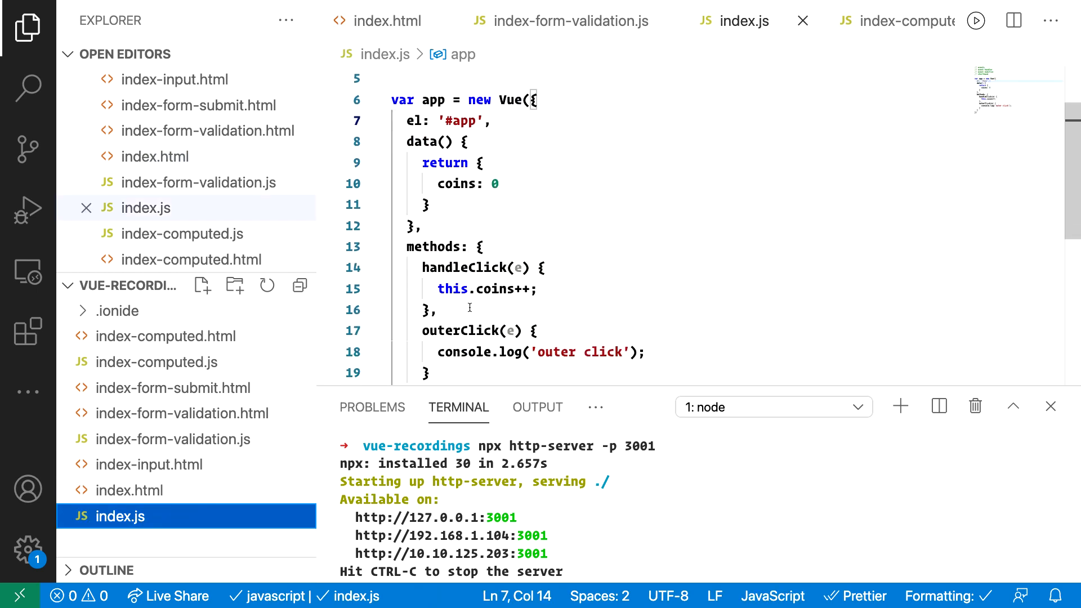
pyautogui.doubleClick(432, 253)
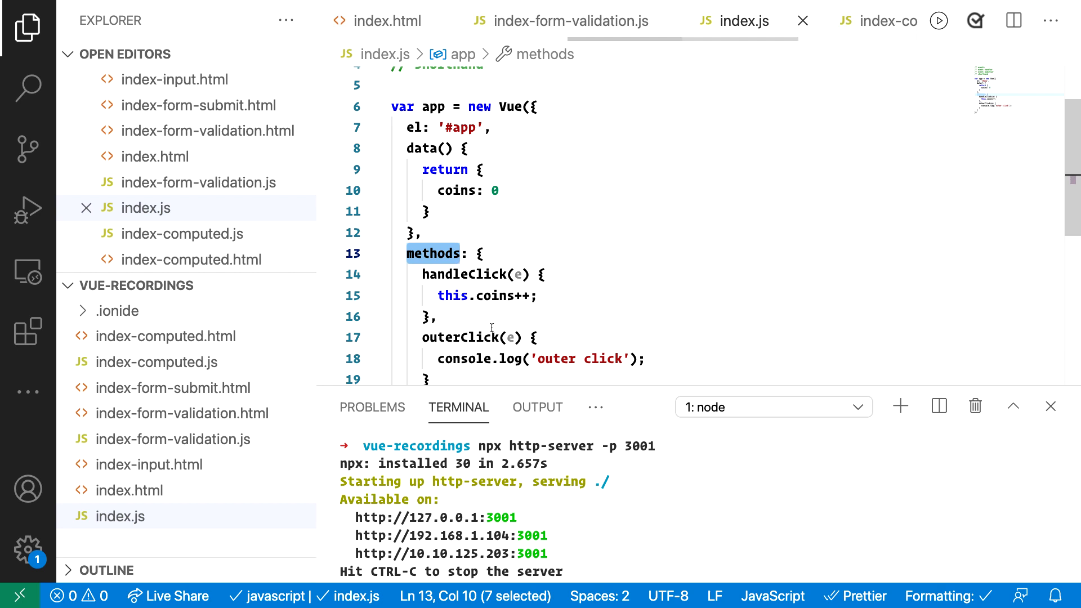
pyautogui.scroll(-3)
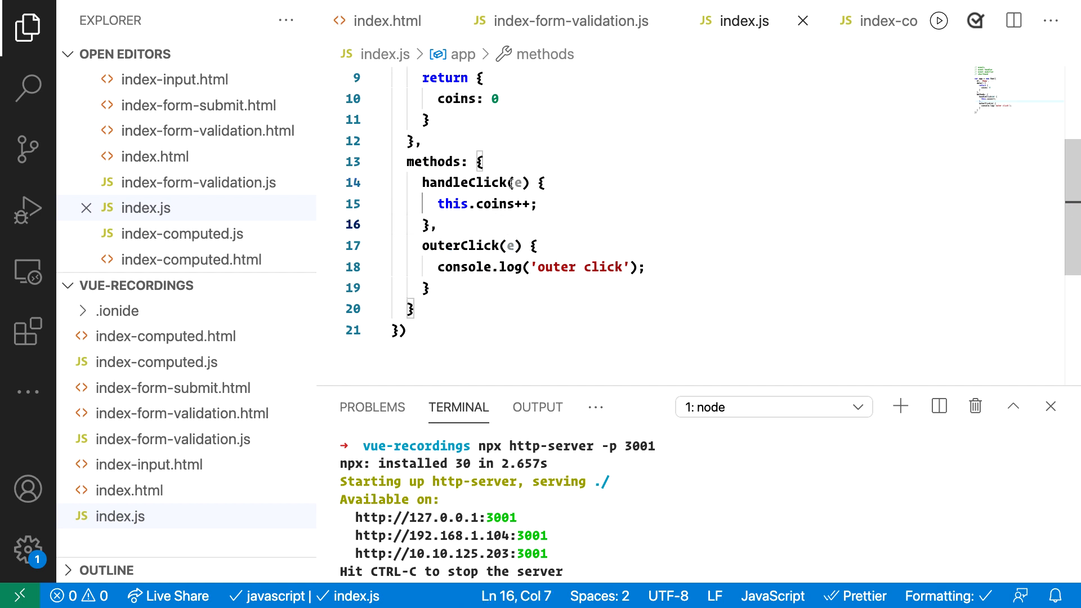
pyautogui.doubleClick(518, 181)
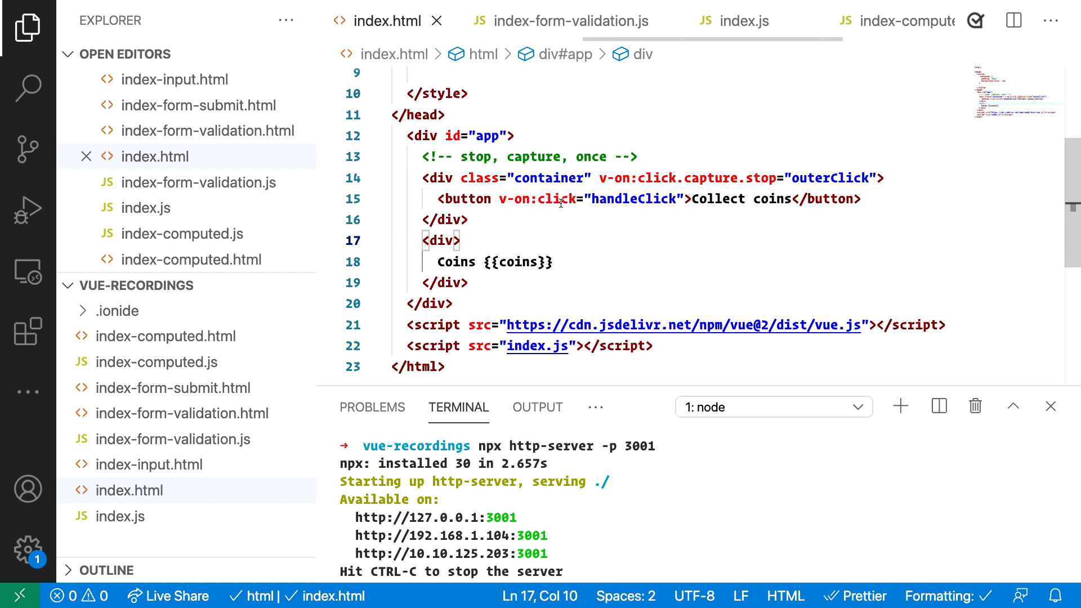
# Press Collect coins so the debugger pauses at handleClick line 15, then resume
pyautogui.doubleClick(514, 199)
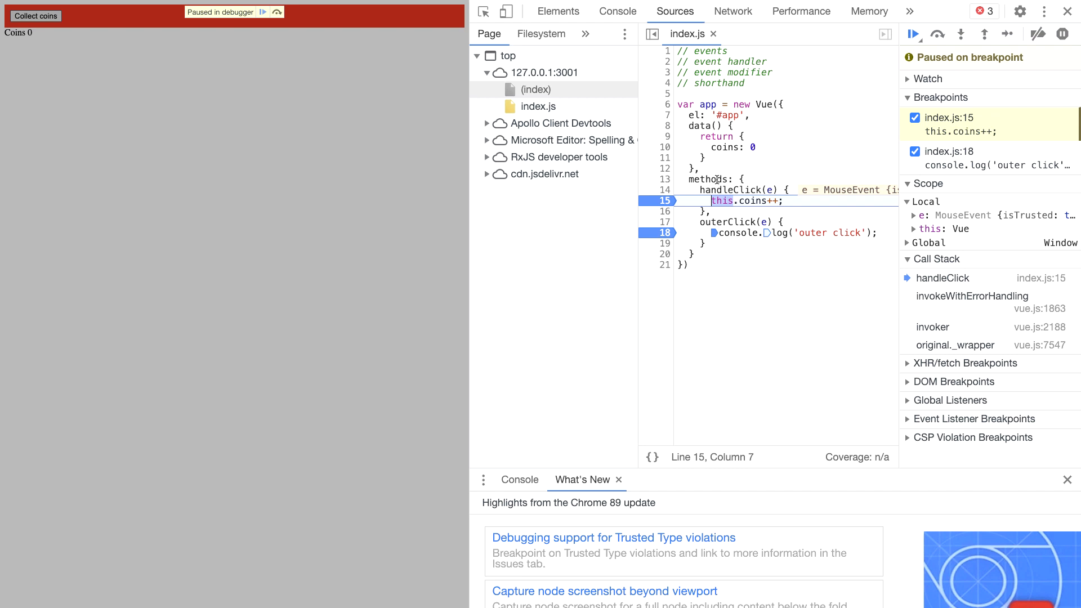
pyautogui.click(913, 35)
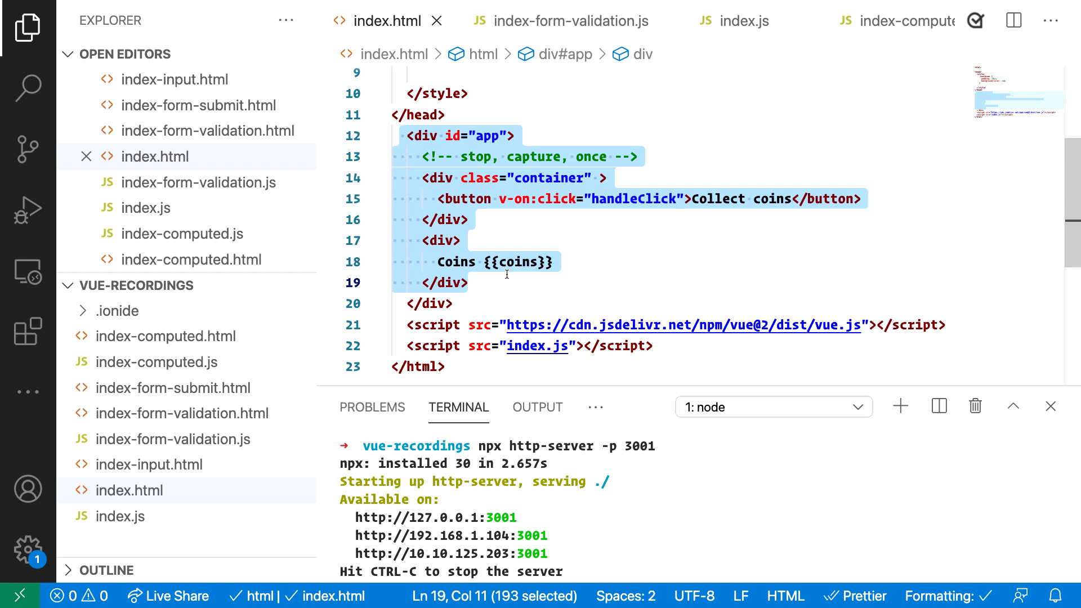
# Add v-on:click.capture.stop="outerClick" to the container div
pyautogui.click(442, 241)
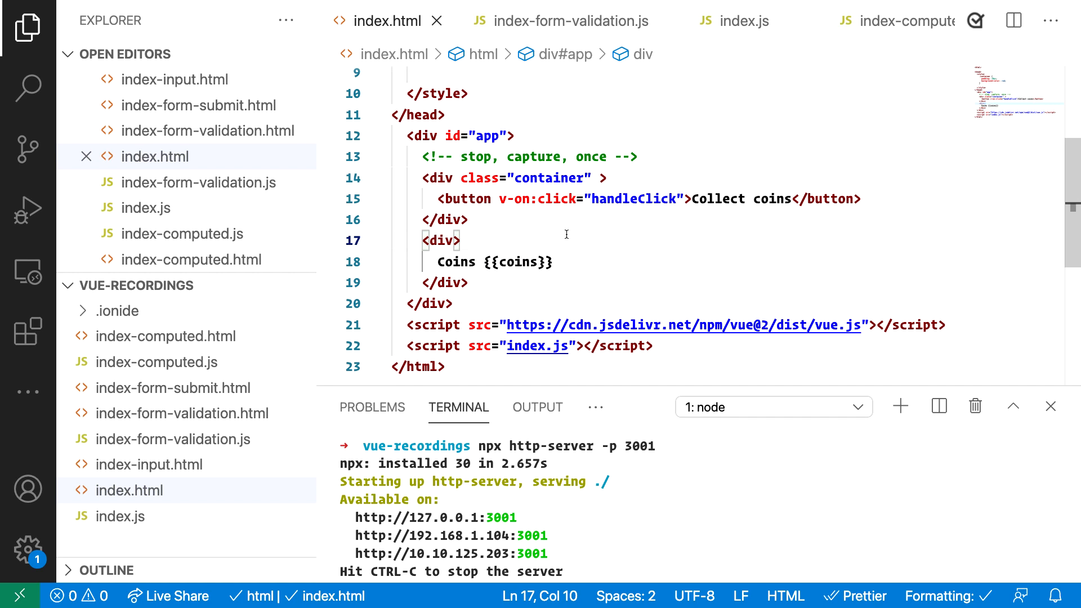
pyautogui.moveTo(555, 238)
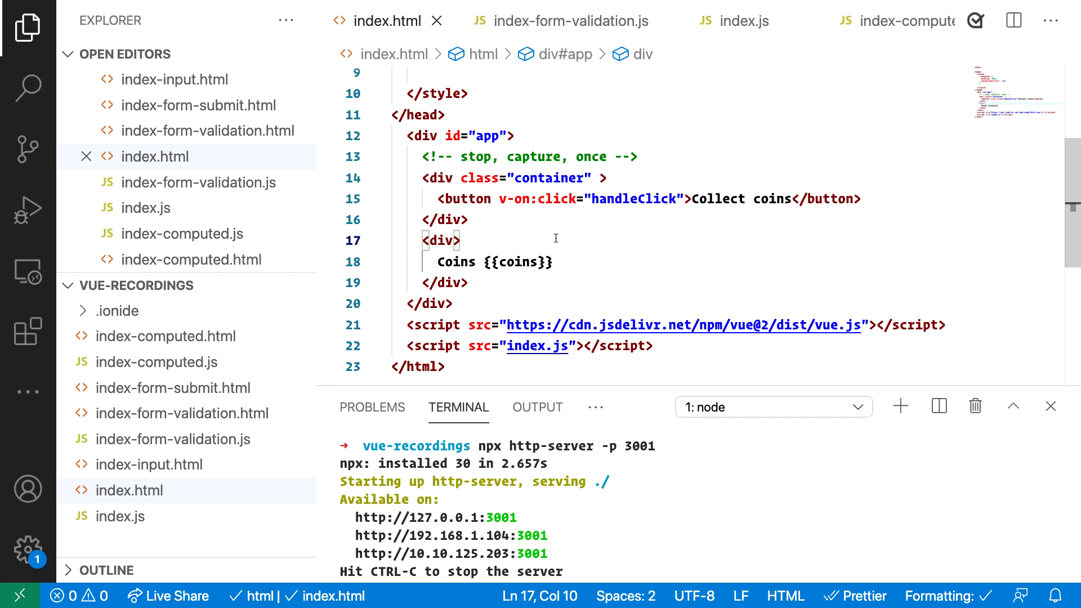
pyautogui.moveTo(513, 225)
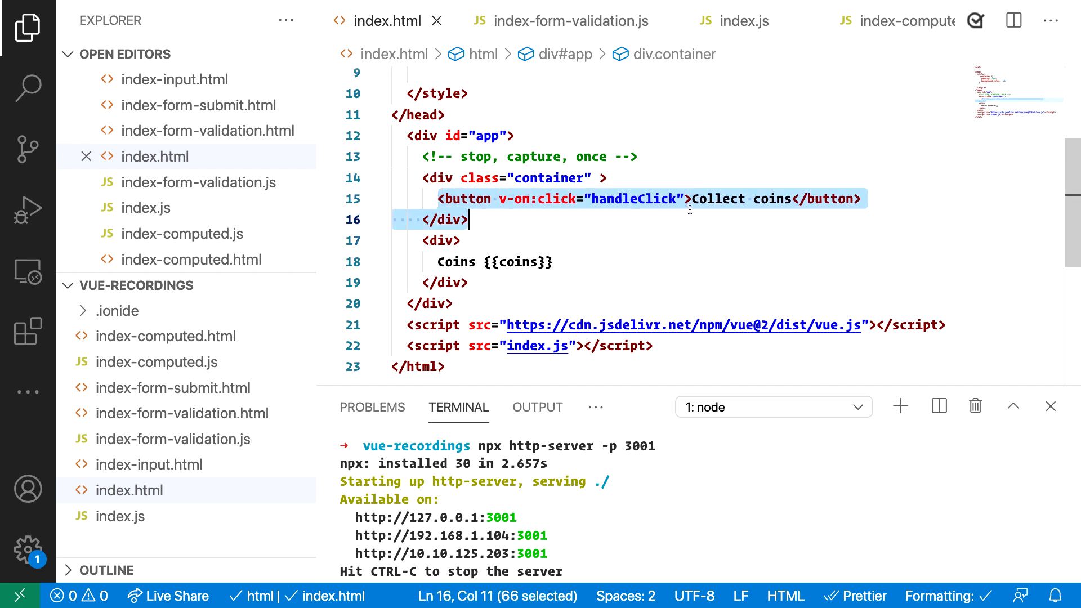
pyautogui.write('v-on:click.capture.stop="outerClick"')
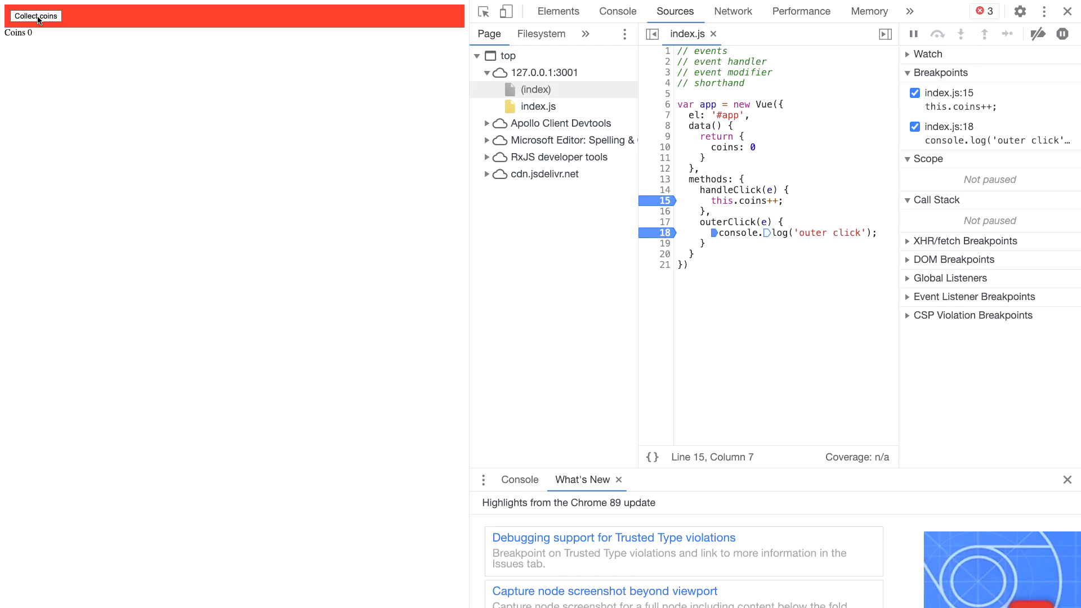
# Press Collect coins again to pause at handleClick, then resume execution
pyautogui.click(35, 16)
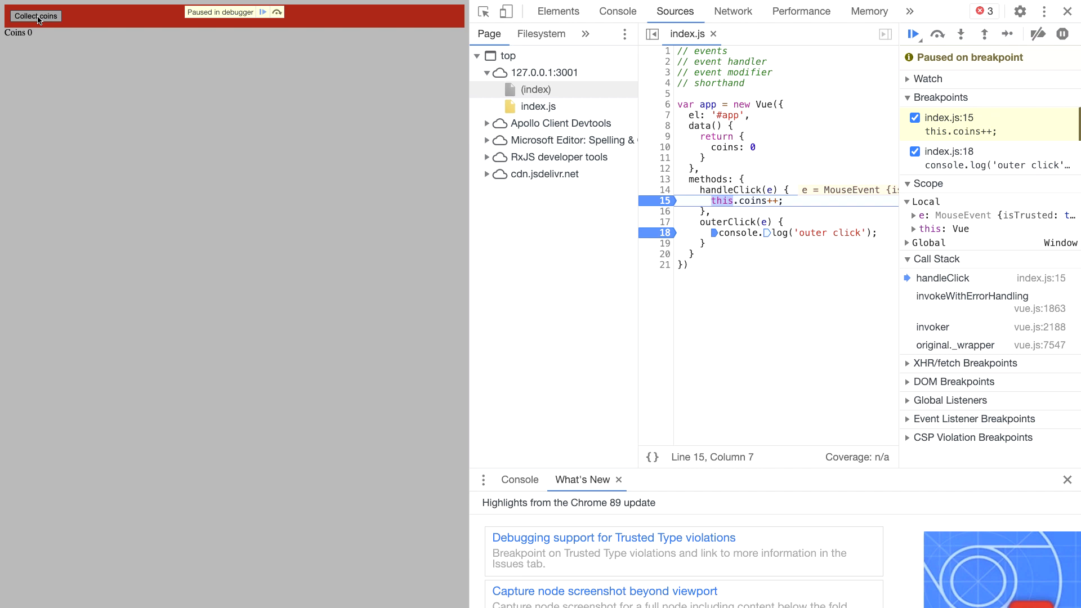
pyautogui.click(914, 34)
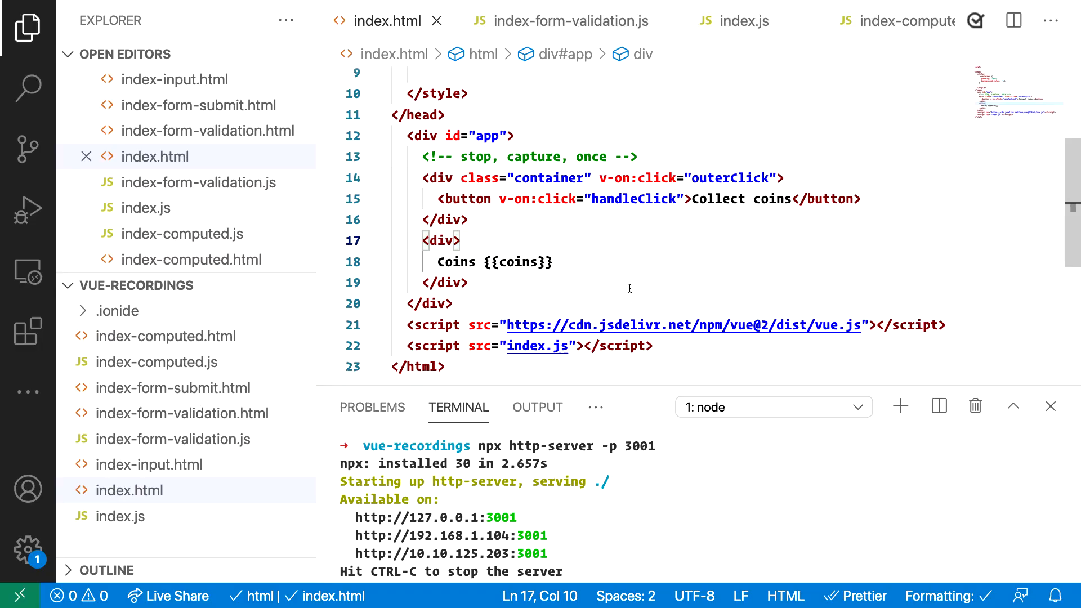
pyautogui.write('.capture.stop')
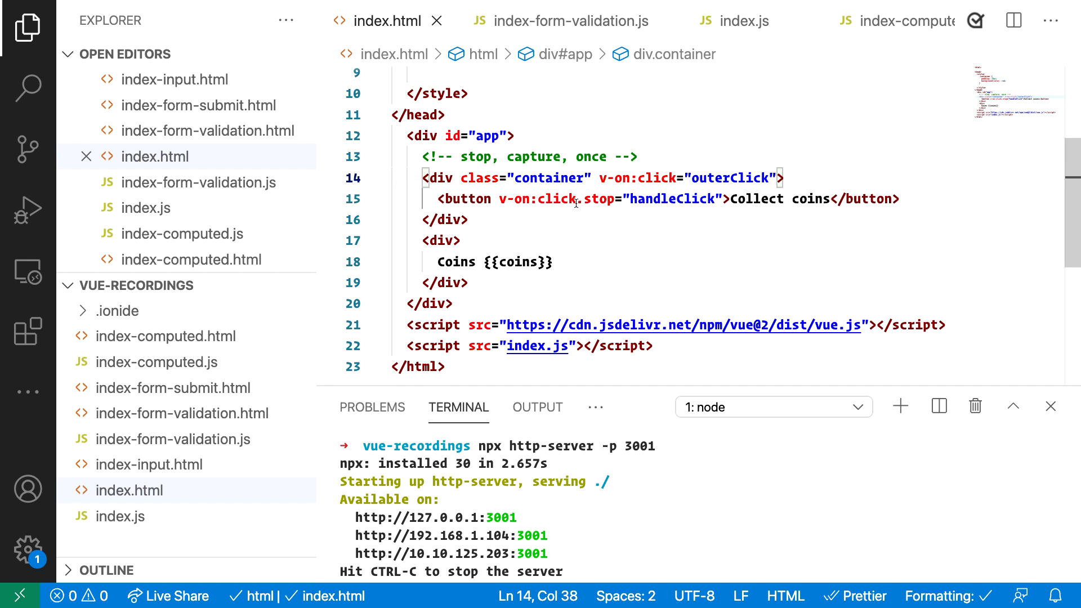
# Select the button's stop modifier and switch back to the Chrome page
pyautogui.doubleClick(597, 198)
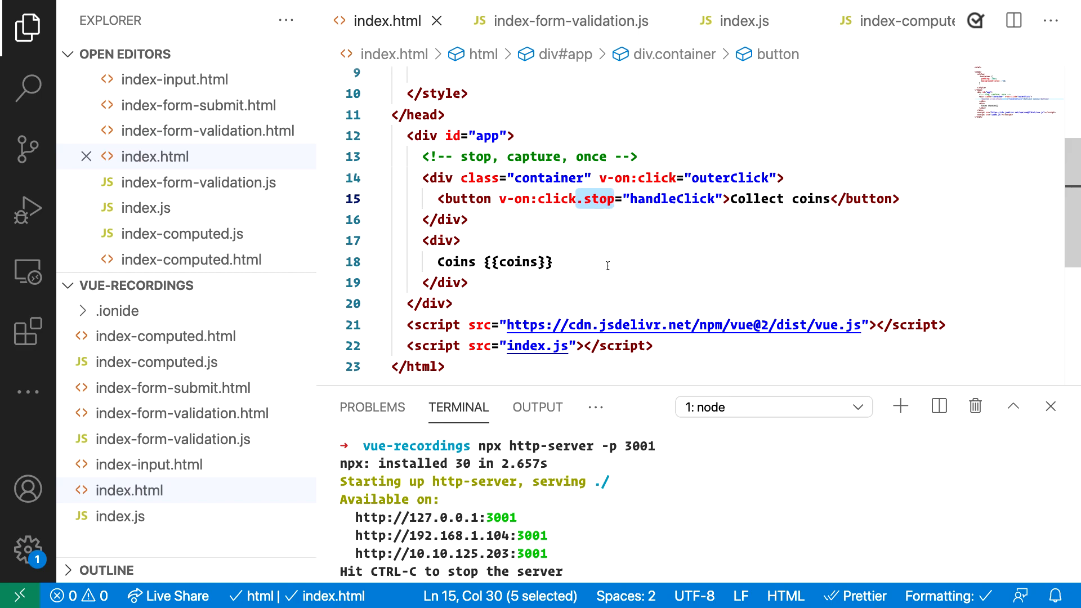
pyautogui.click(35, 14)
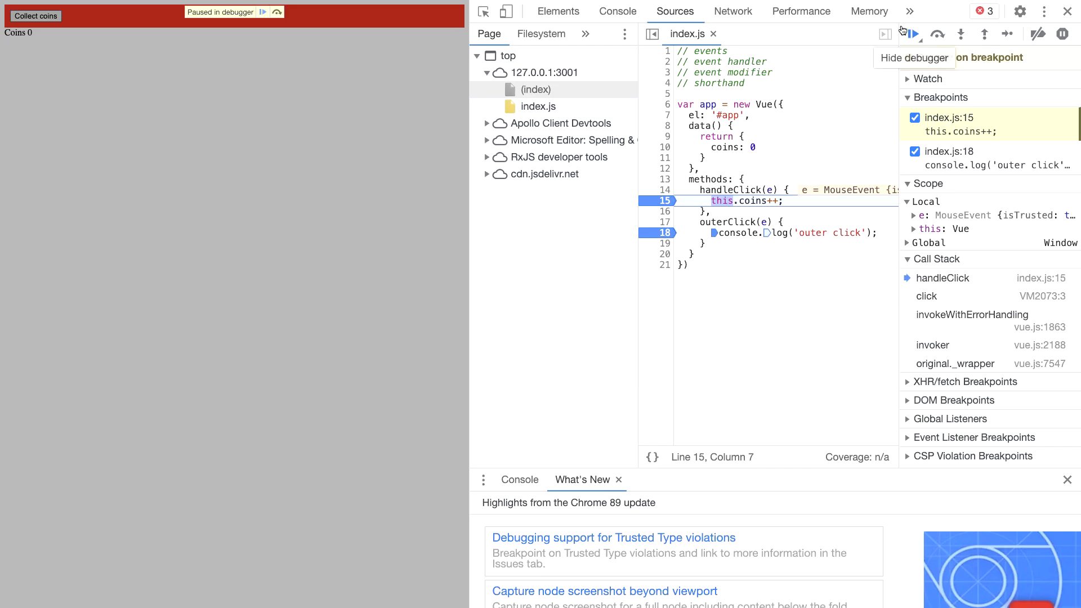
# Resume past the handleClick breakpoint so coins reaches 1, then select the button's stop modifier
pyautogui.click(913, 33)
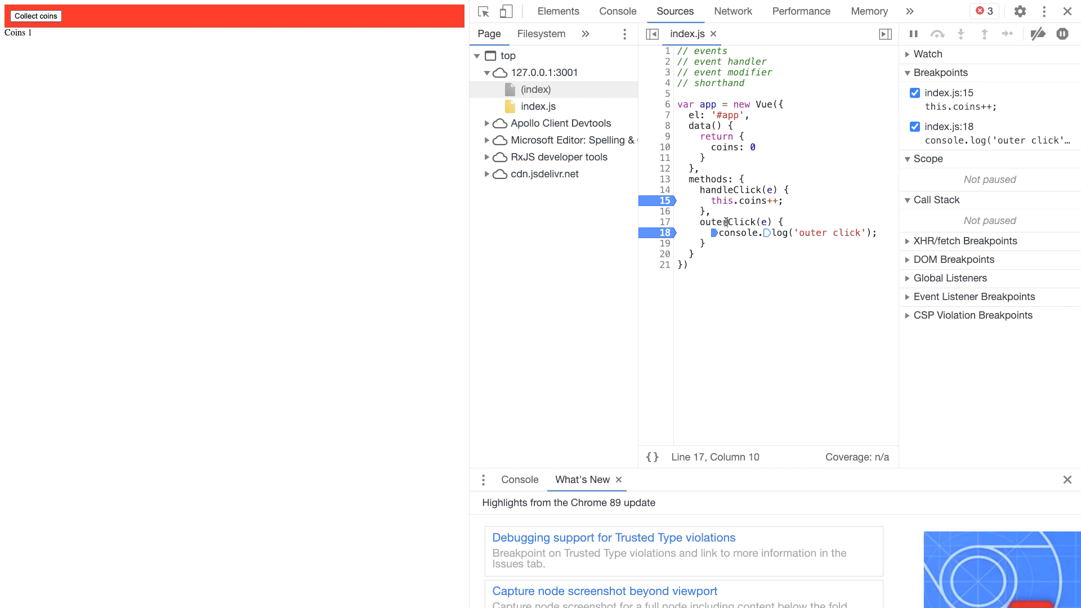
pyautogui.doubleClick(725, 222)
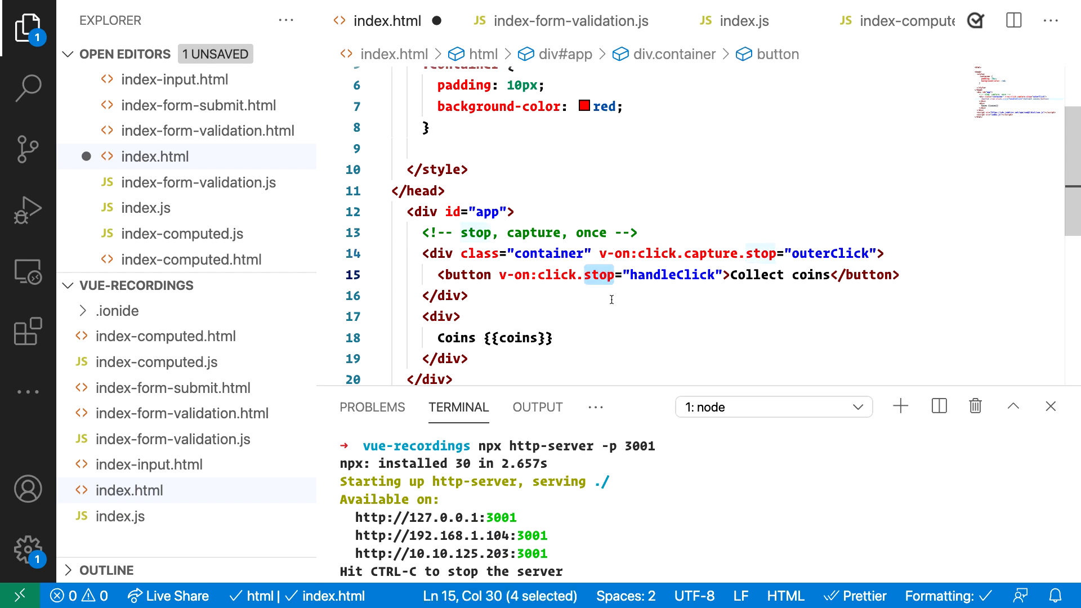
# Replace the button's .stop modifier with .once on its v-on:click
pyautogui.write('once')
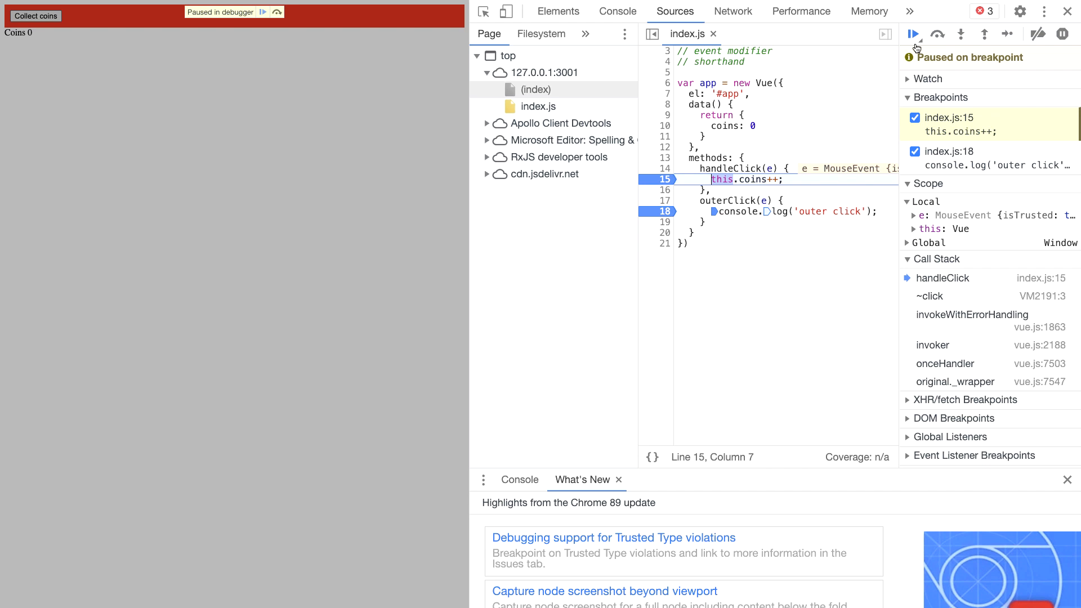
# Resume past the once-handler pause so coins reaches 1
pyautogui.click(913, 33)
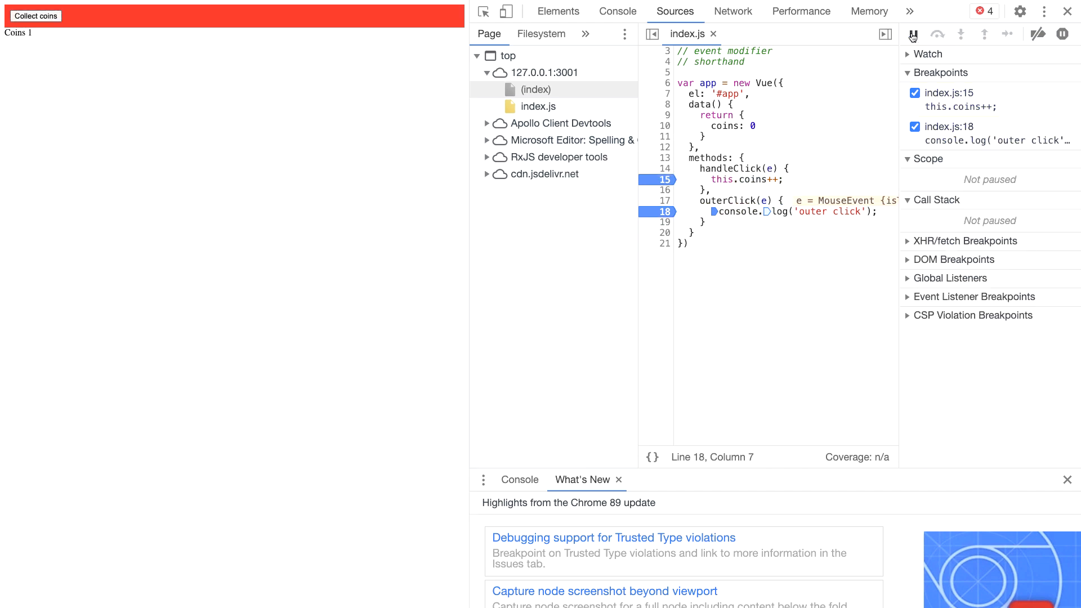
pyautogui.click(35, 16)
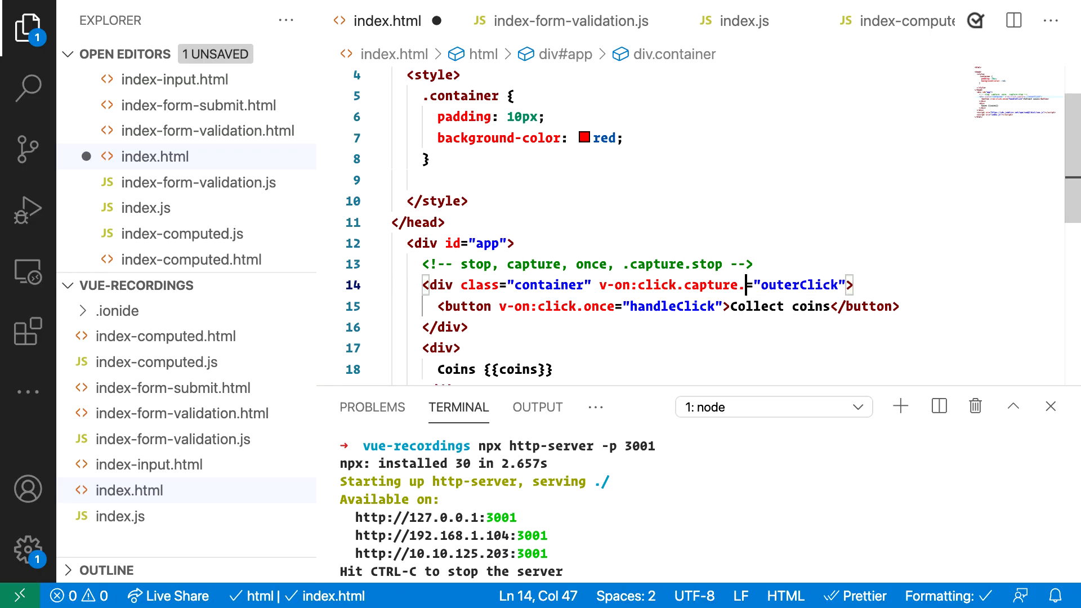
# Give the container v-on:click.capture.stop, remove .once from the button's click, and save
pyautogui.write('stop')
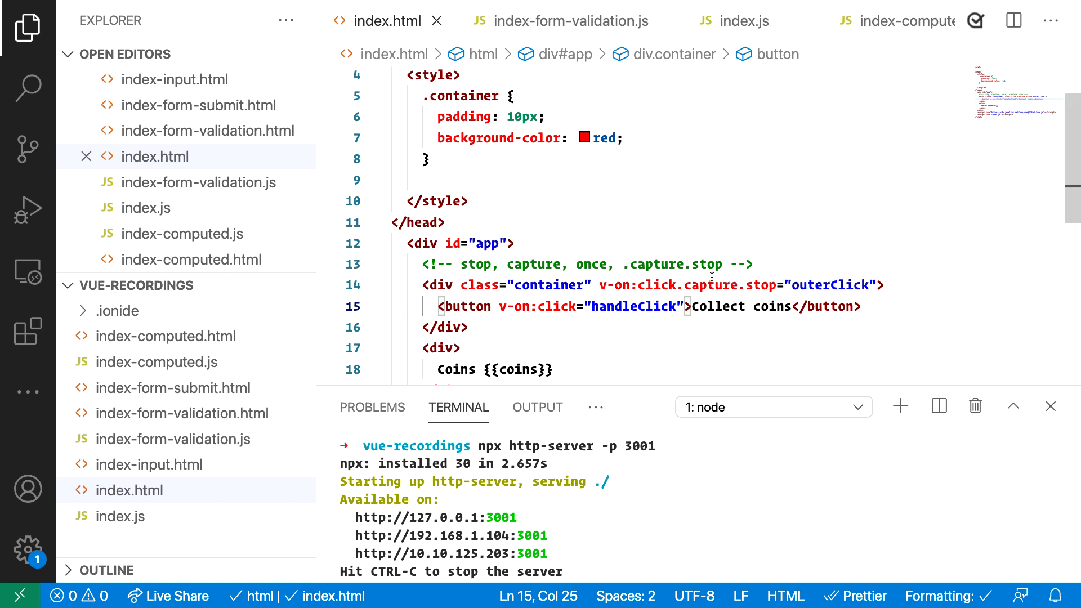
pyautogui.doubleClick(712, 285)
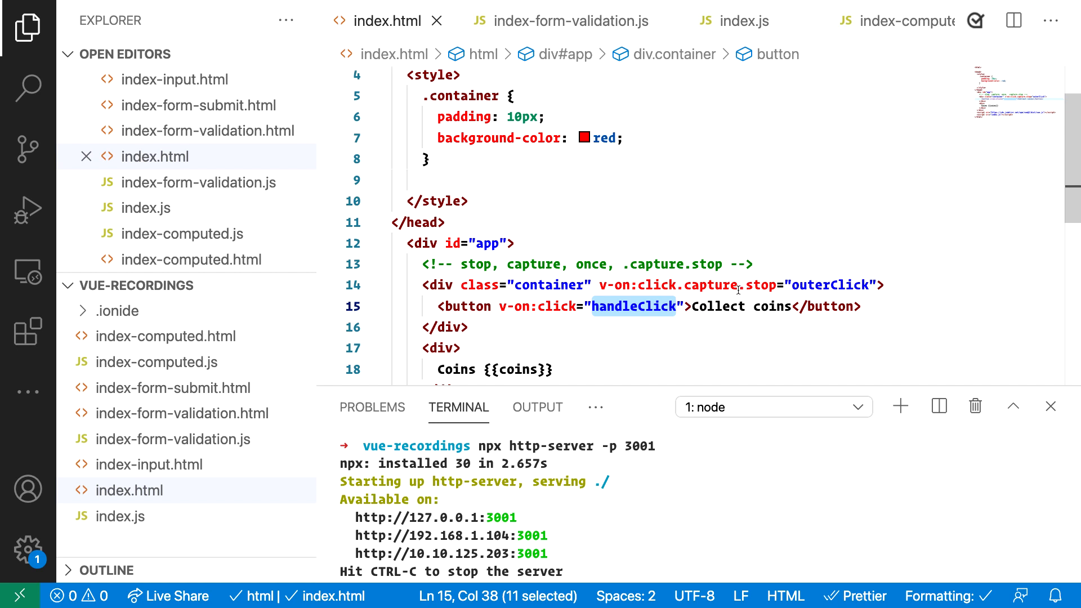
pyautogui.doubleClick(760, 285)
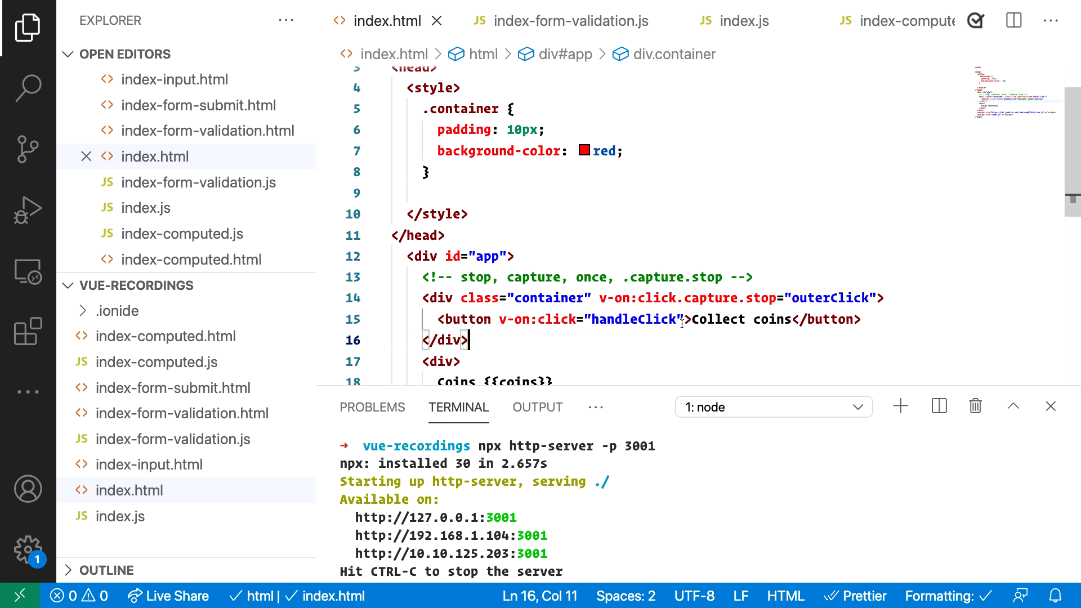
pyautogui.doubleClick(702, 303)
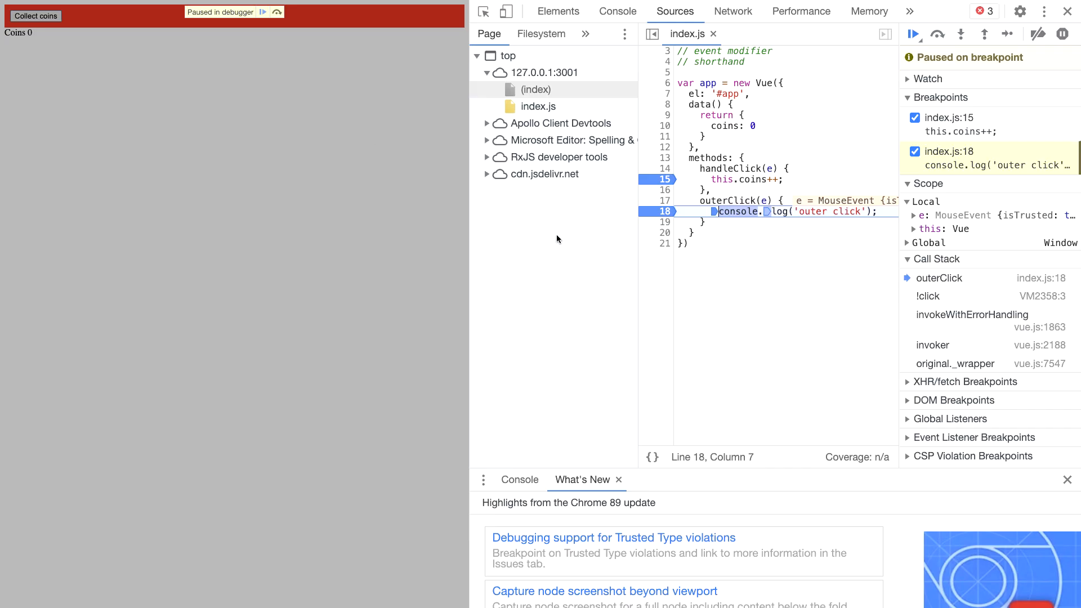
# Resume past the outerClick line 18 pause, leaving coins at 0
pyautogui.click(913, 35)
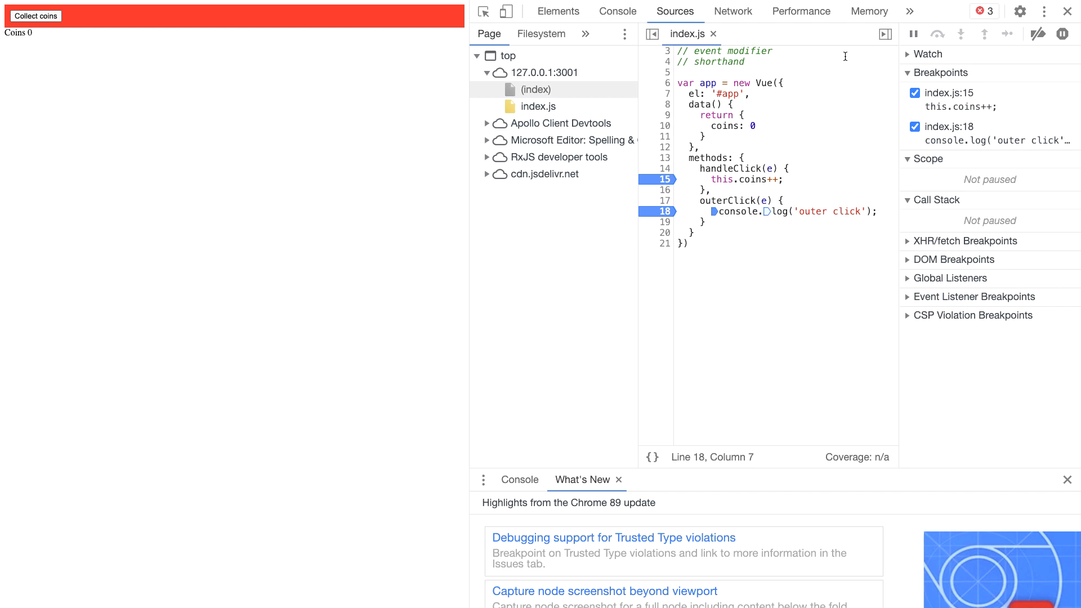
pyautogui.moveTo(389, 488)
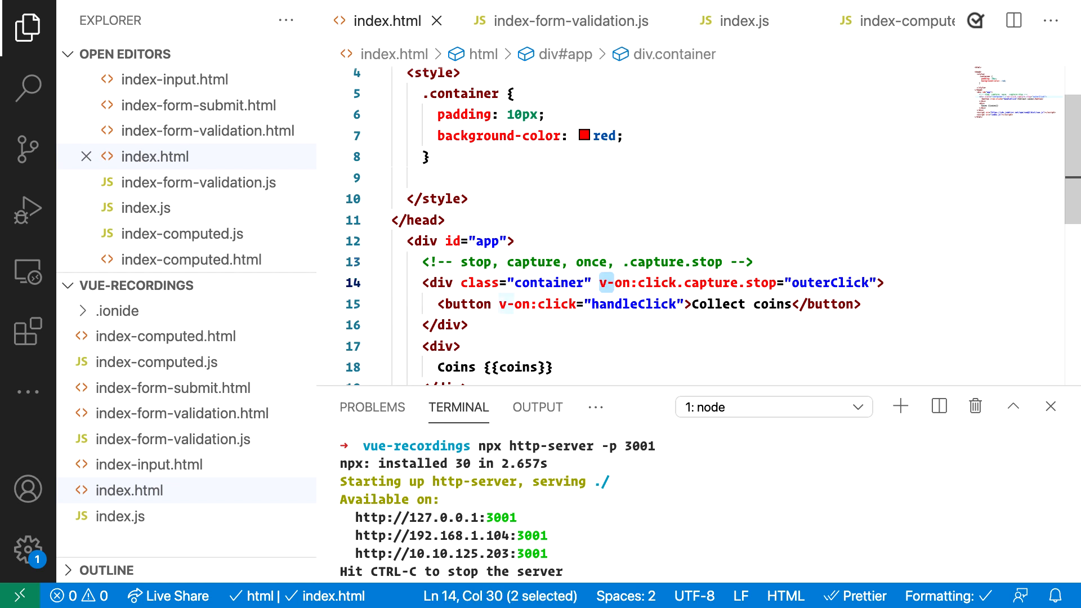
pyautogui.click(600, 283)
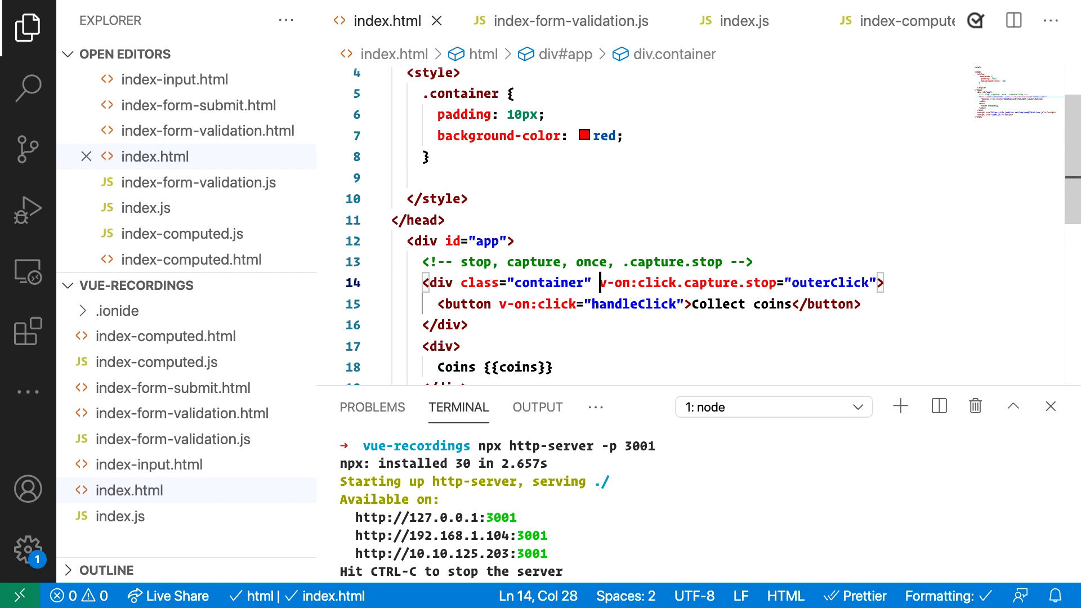
pyautogui.doubleClick(613, 283)
pyautogui.write('@')
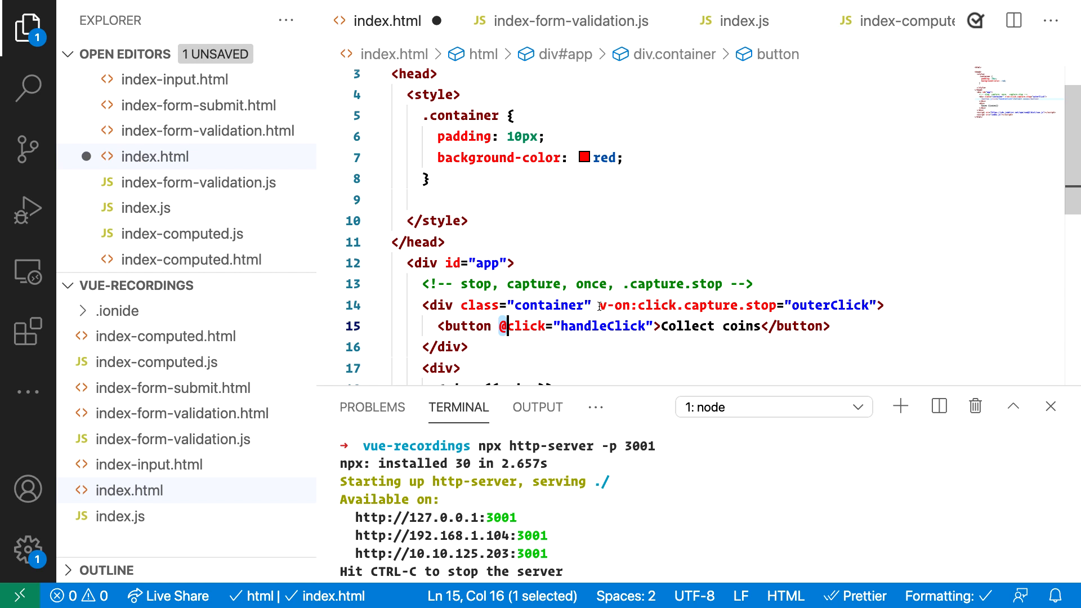
pyautogui.doubleClick(617, 305)
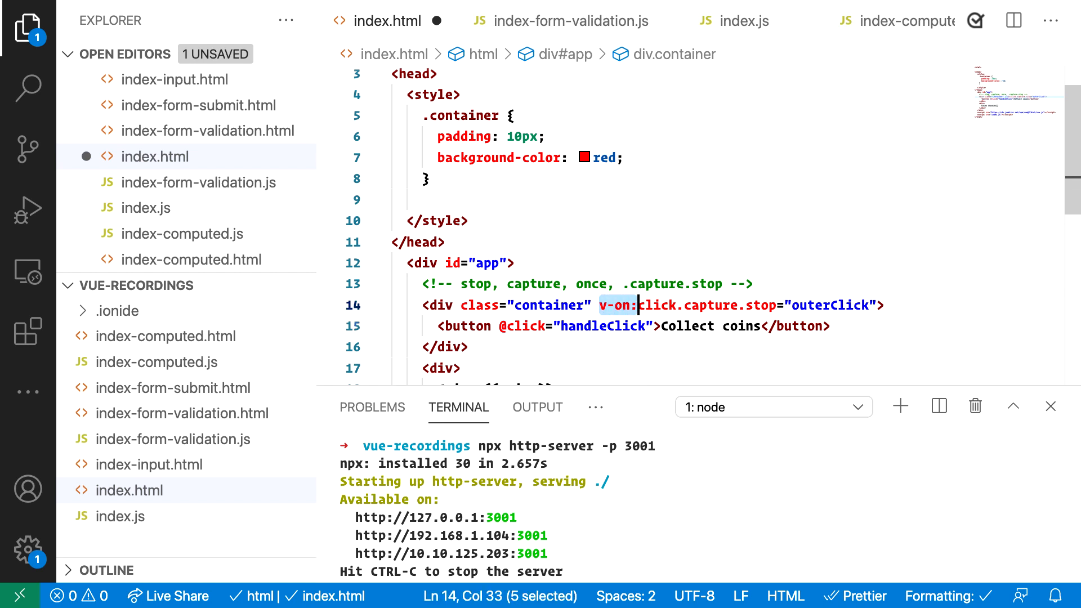